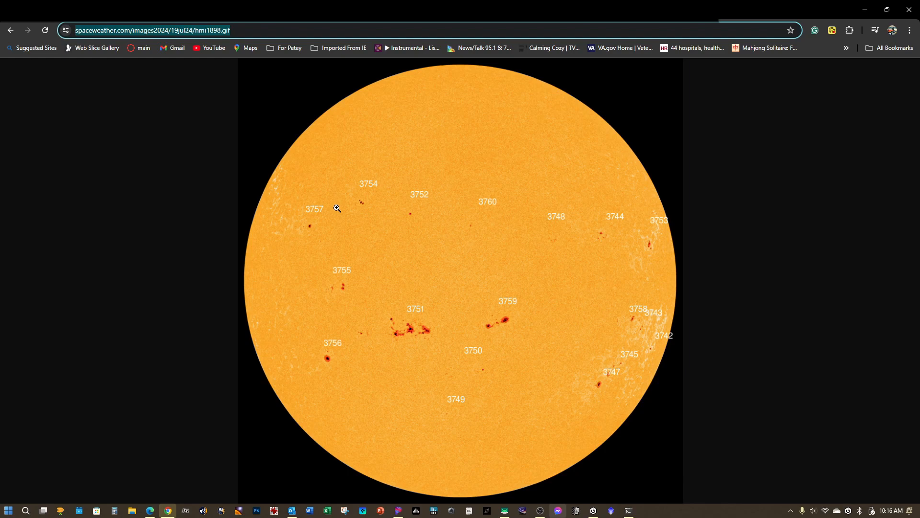
{"action": "mouse_move", "coordinate": [432, 225]}
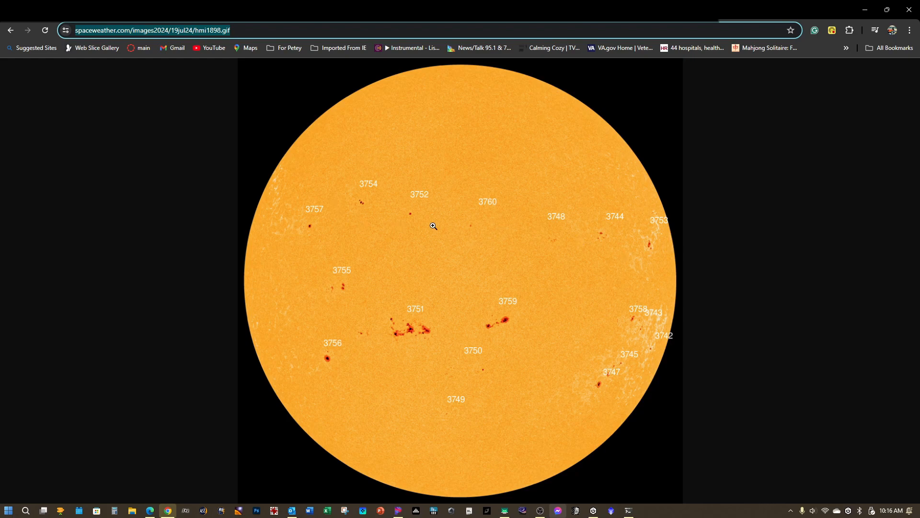
{"action": "mouse_move", "coordinate": [299, 281]}
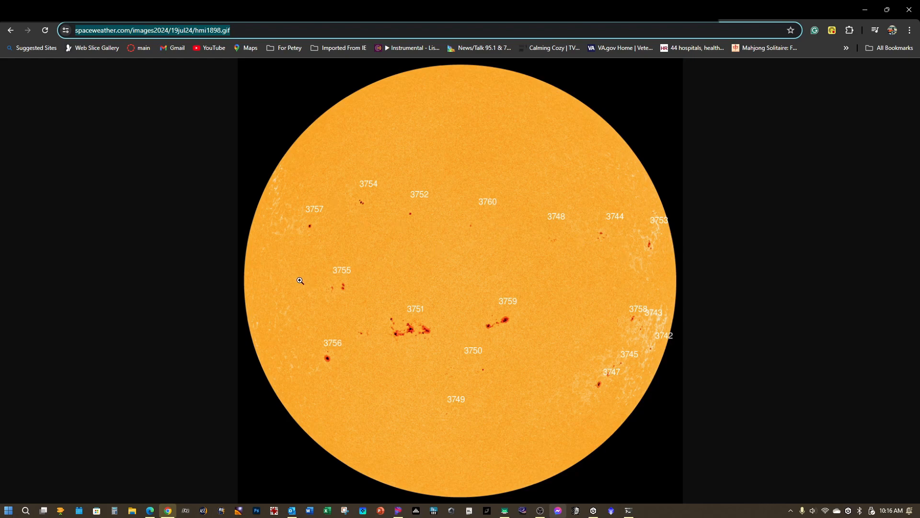
{"action": "mouse_move", "coordinate": [480, 364]}
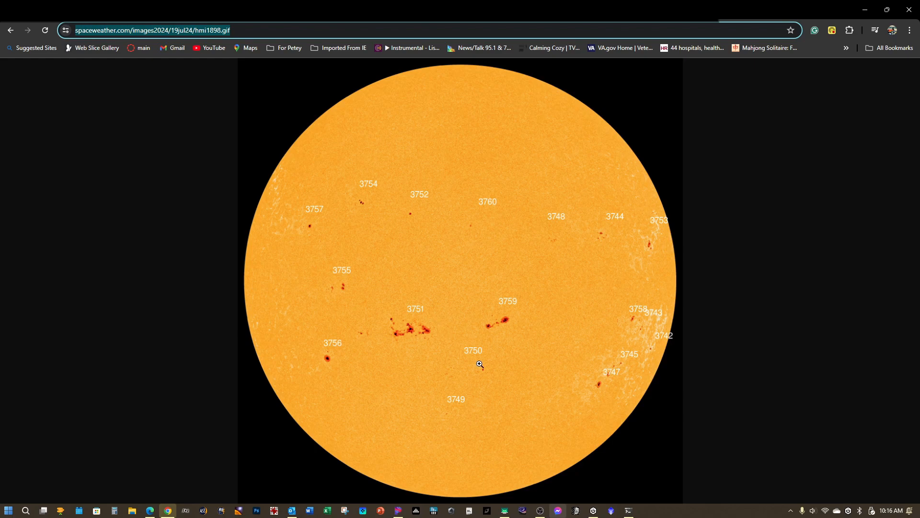
{"action": "mouse_move", "coordinate": [526, 404]}
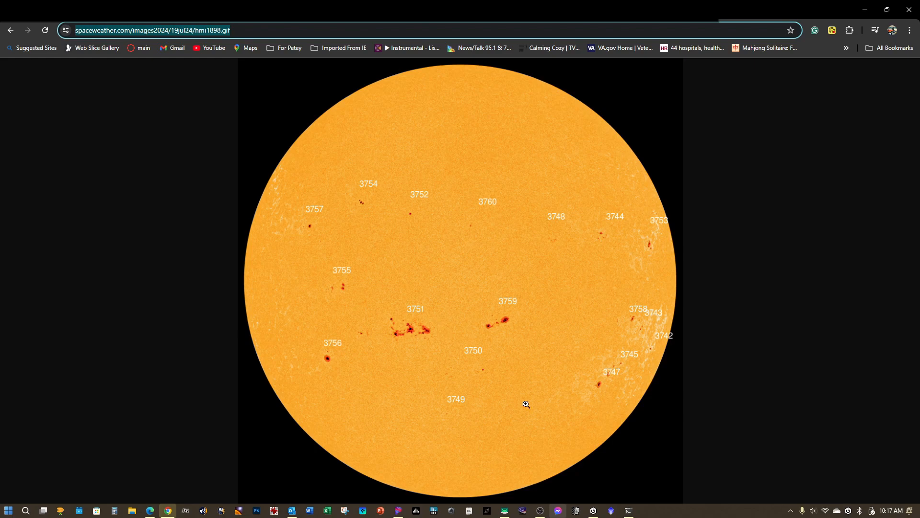
{"action": "mouse_move", "coordinate": [491, 453]}
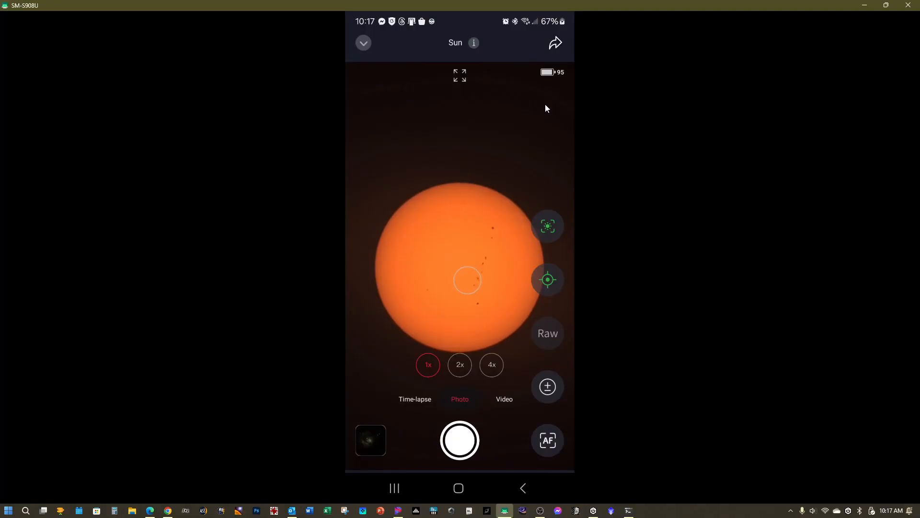
{"action": "mouse_move", "coordinate": [450, 181]}
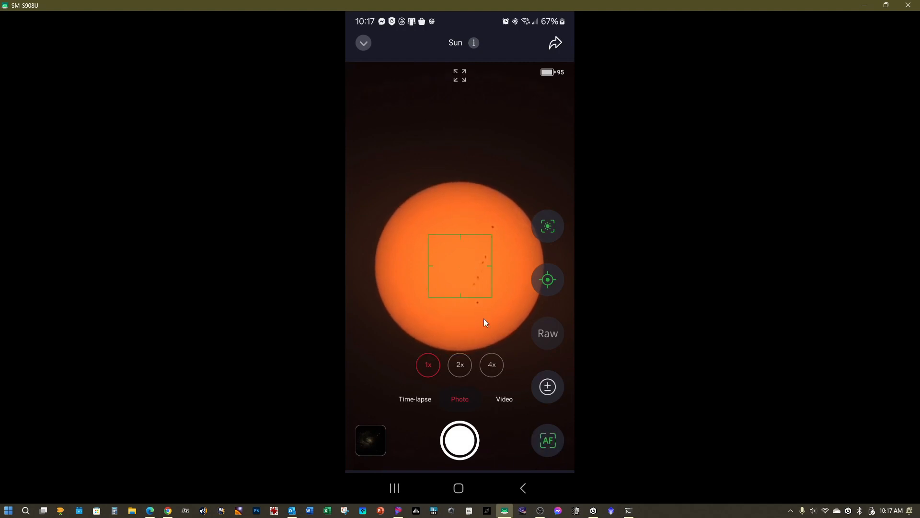
{"action": "mouse_move", "coordinate": [483, 271]}
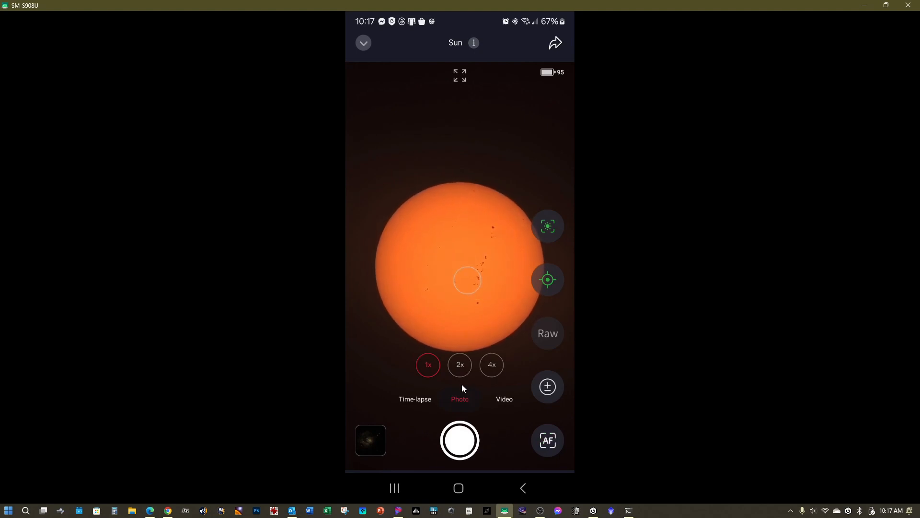
{"action": "mouse_move", "coordinate": [473, 264]}
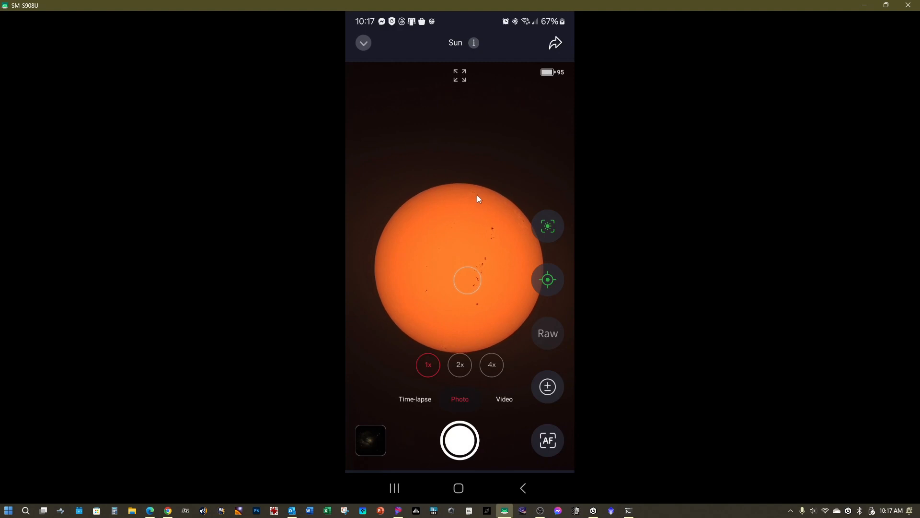
{"action": "mouse_move", "coordinate": [384, 332]}
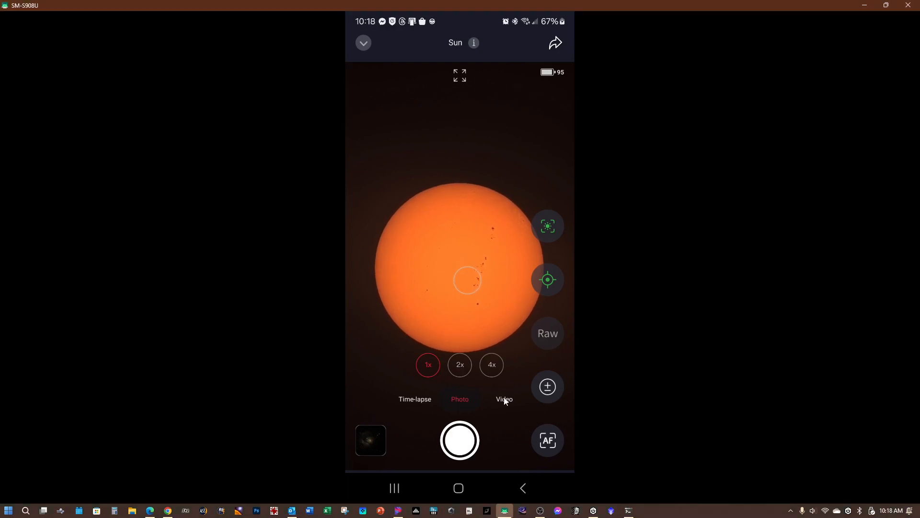
{"action": "mouse_move", "coordinate": [464, 337]}
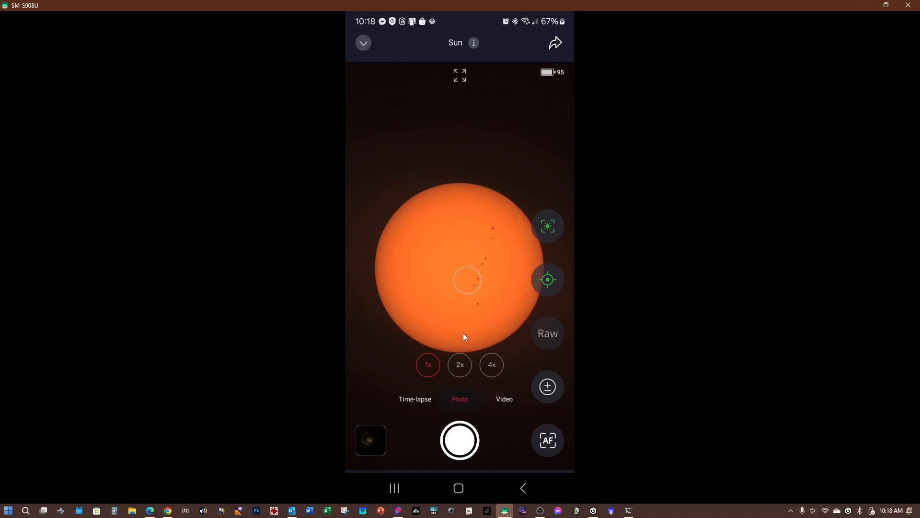
Step: Switch the solar live view to Video capture, which freezes the app
{"action": "left_click", "coordinate": [459, 440]}
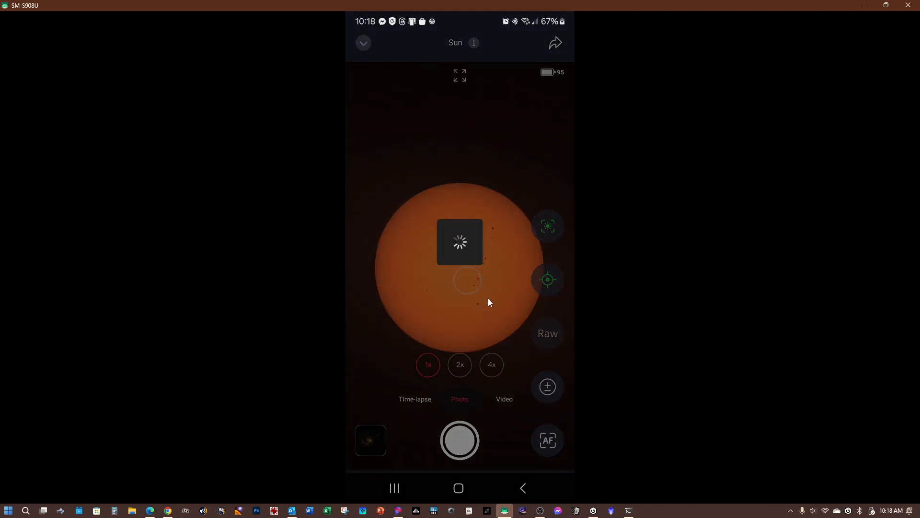
{"action": "mouse_move", "coordinate": [480, 287]}
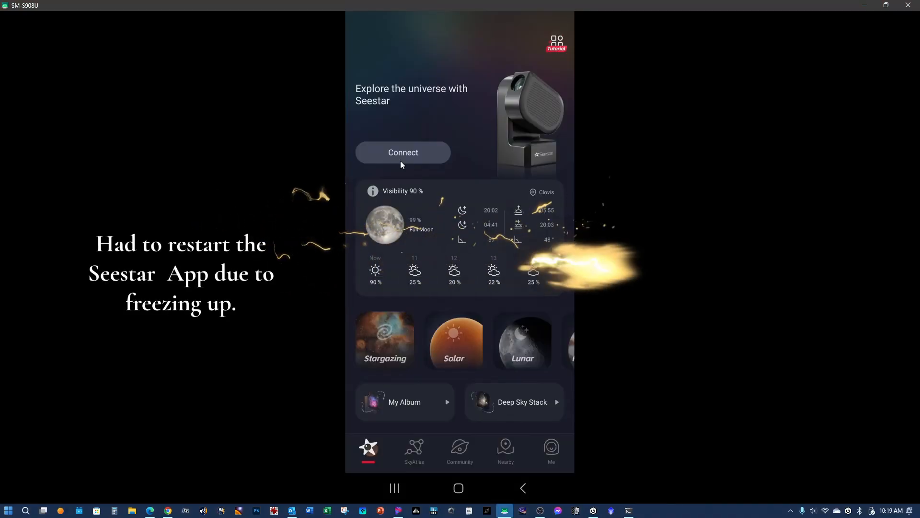
Step: Reconnect to the Seestar and enter the app past the permissions screen
{"action": "left_click", "coordinate": [403, 152]}
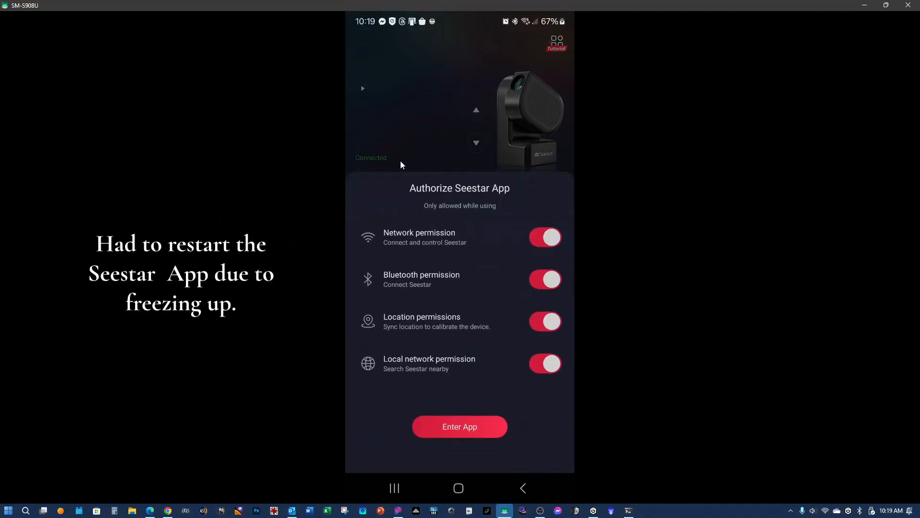
{"action": "left_click", "coordinate": [460, 426]}
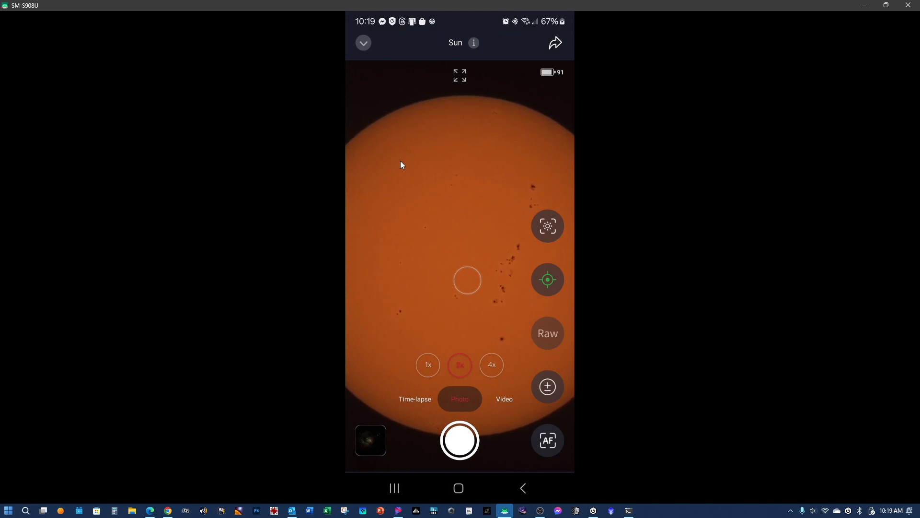
{"action": "mouse_move", "coordinate": [410, 156]}
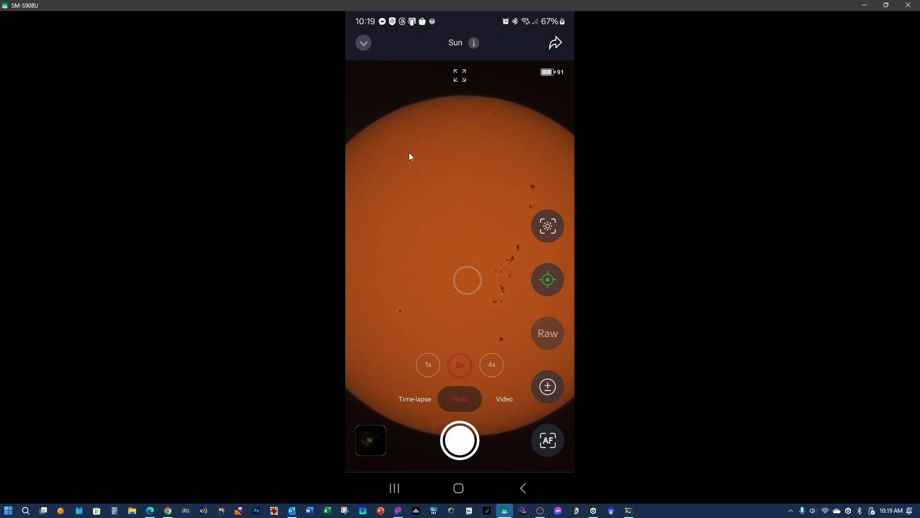
{"action": "mouse_move", "coordinate": [424, 184]}
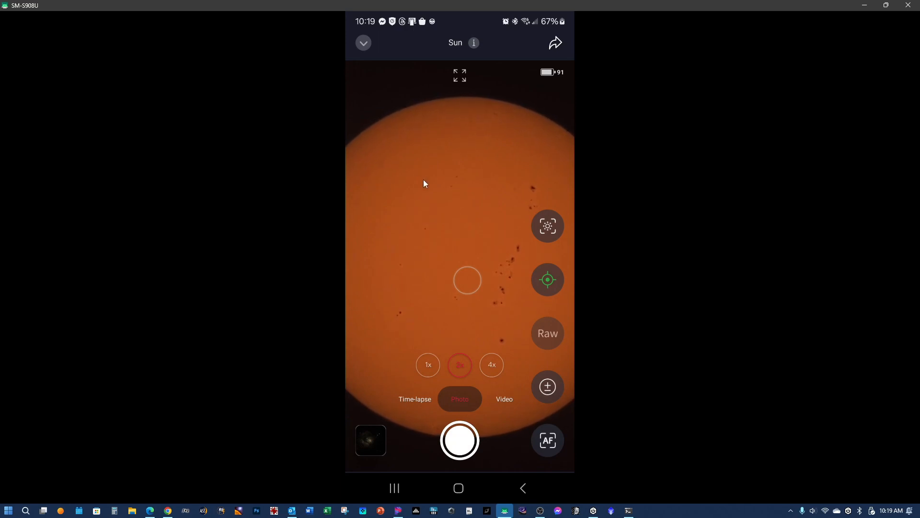
{"action": "mouse_move", "coordinate": [437, 192]}
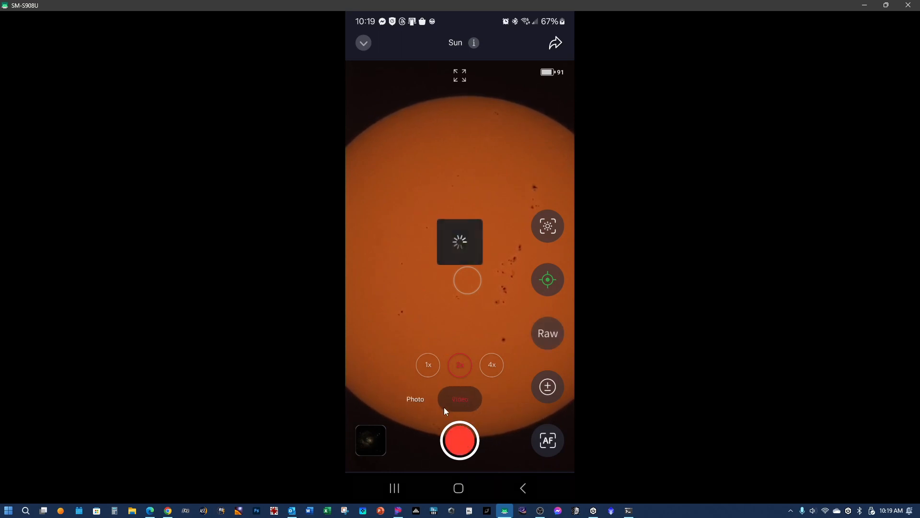
Step: Record about 13 seconds of the spotted sun at 2x, then zoom to 4x
{"action": "left_click", "coordinate": [460, 440]}
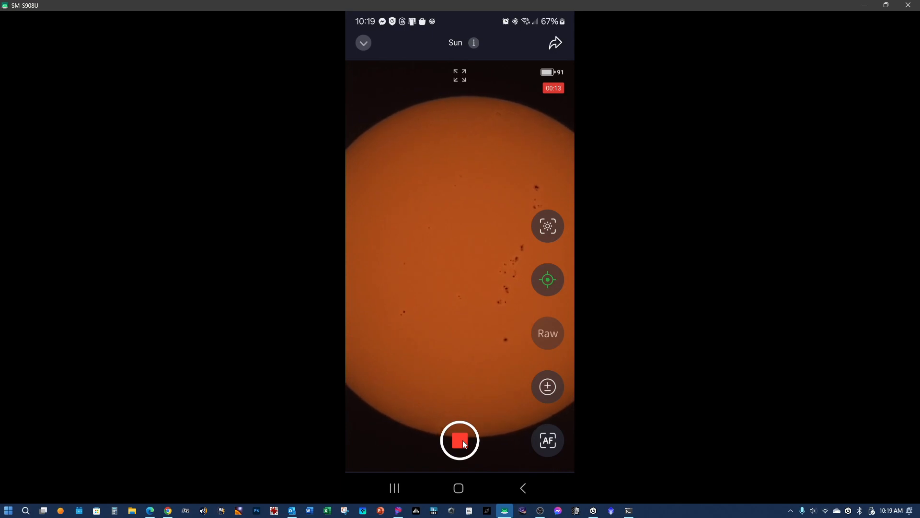
{"action": "left_click", "coordinate": [460, 441]}
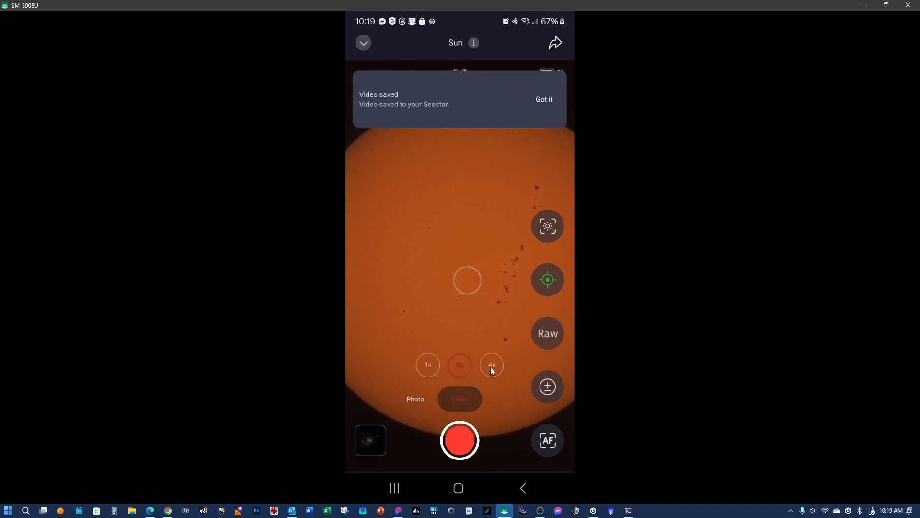
{"action": "left_click", "coordinate": [543, 99]}
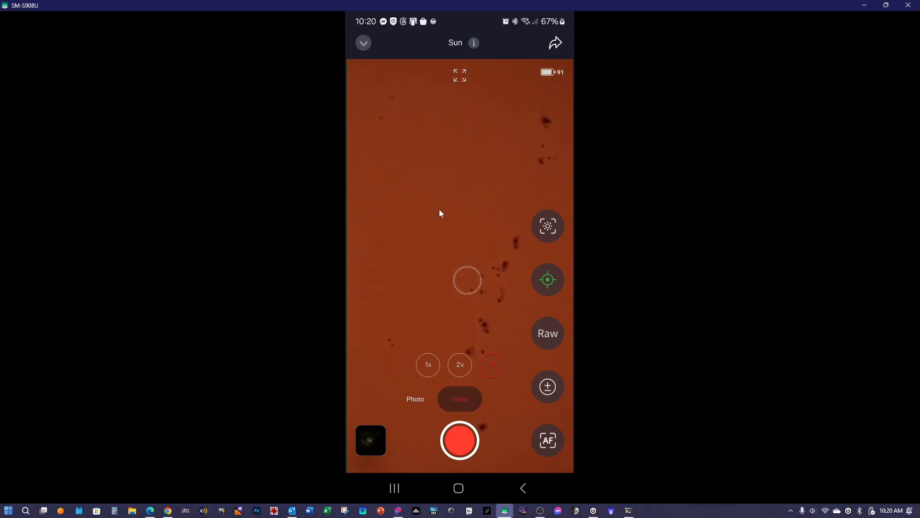
{"action": "mouse_move", "coordinate": [464, 82]}
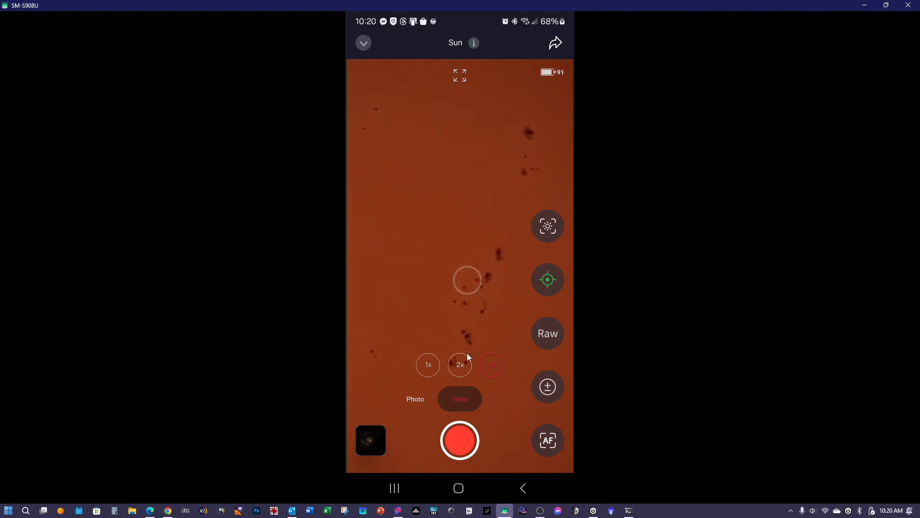
Step: Record a short close-up video of the sunspot group at 4x and return to 1x
{"action": "left_click", "coordinate": [460, 440]}
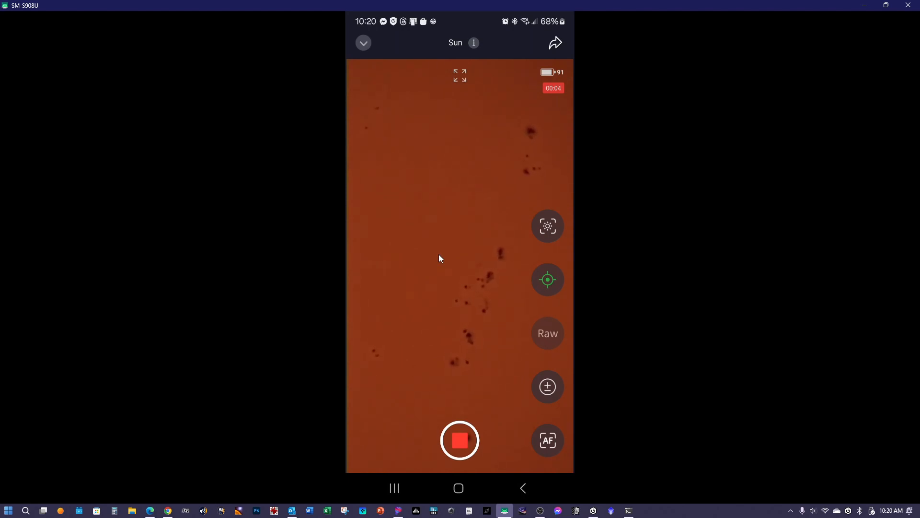
{"action": "left_click", "coordinate": [460, 440]}
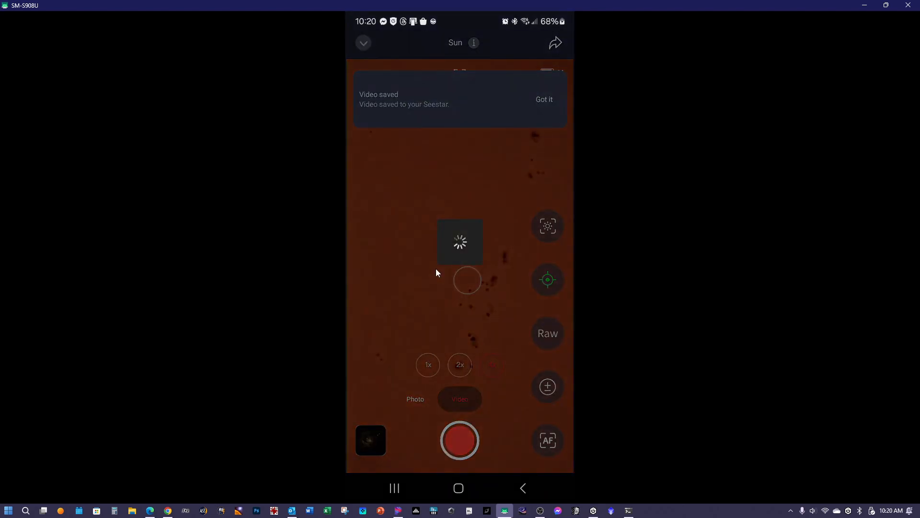
{"action": "left_click", "coordinate": [460, 364]}
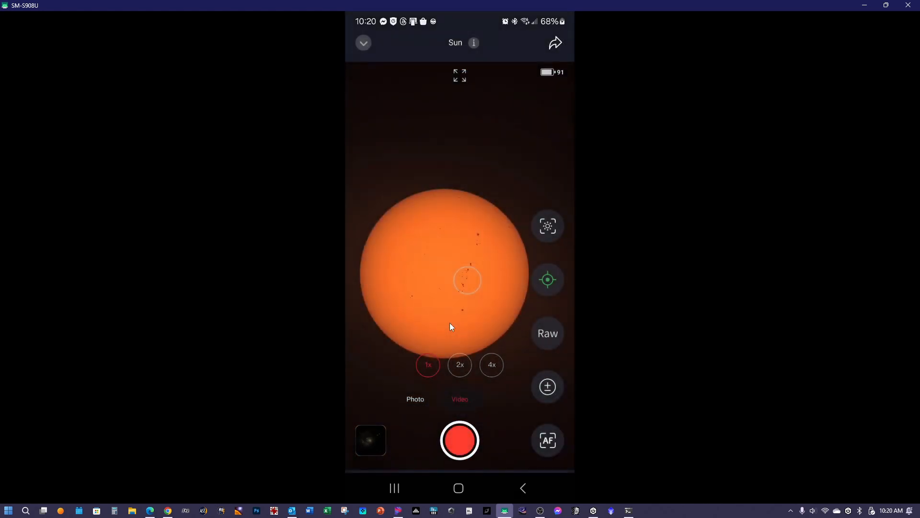
Step: Enable target correction, start a full-disk video recording, then switch to Chrome
{"action": "left_click", "coordinate": [547, 225]}
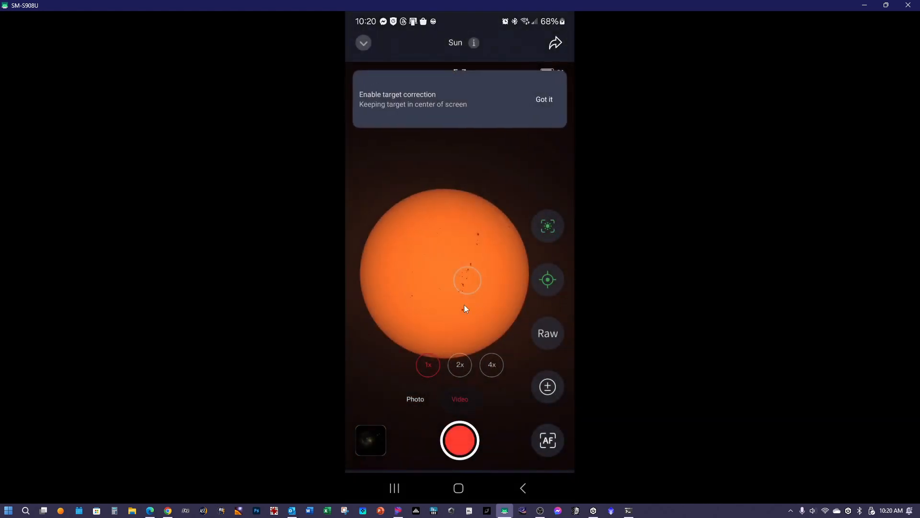
{"action": "left_click", "coordinate": [543, 99]}
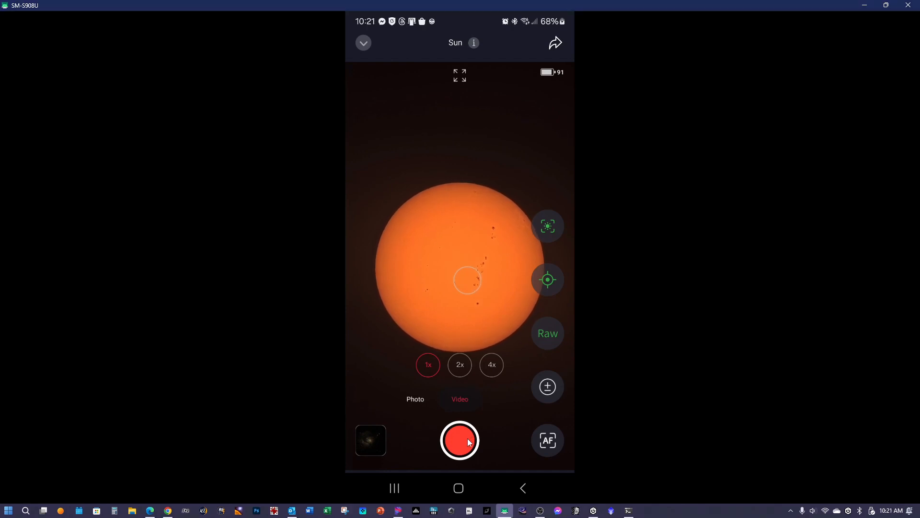
{"action": "left_click", "coordinate": [460, 440]}
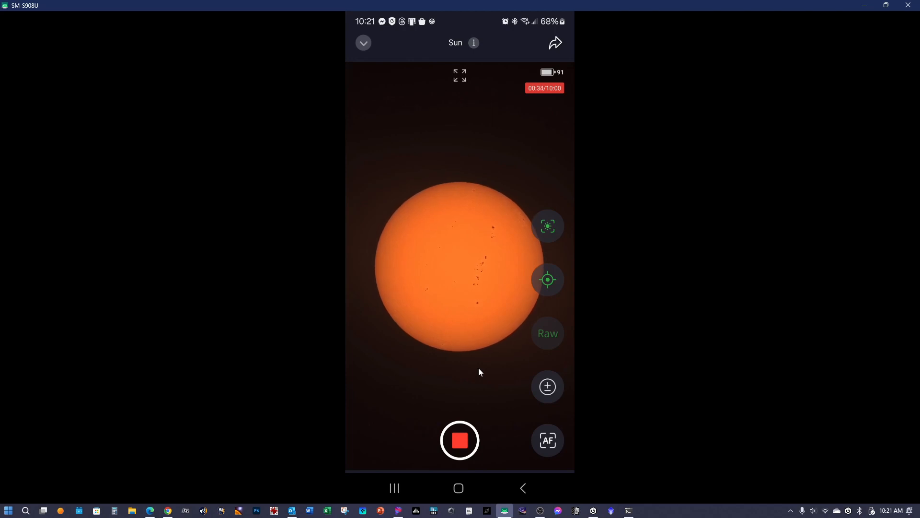
{"action": "mouse_move", "coordinate": [266, 444]}
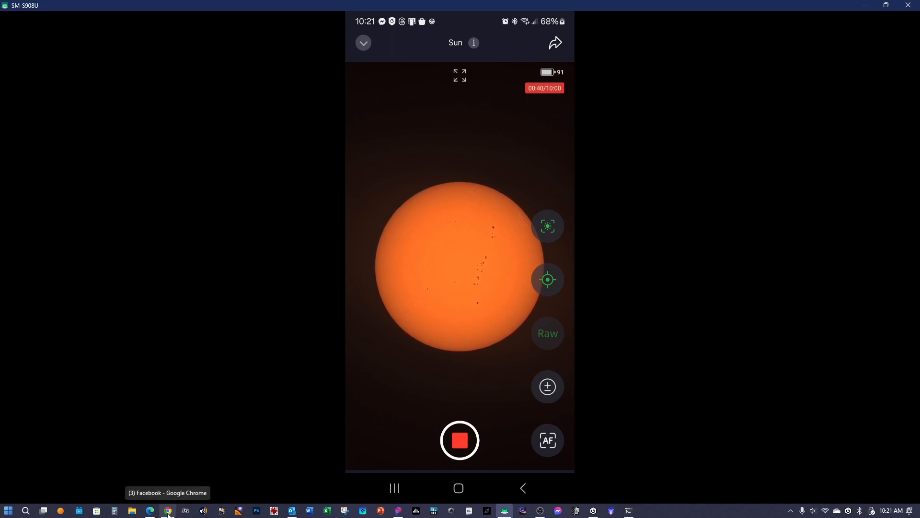
{"action": "left_click", "coordinate": [168, 513]}
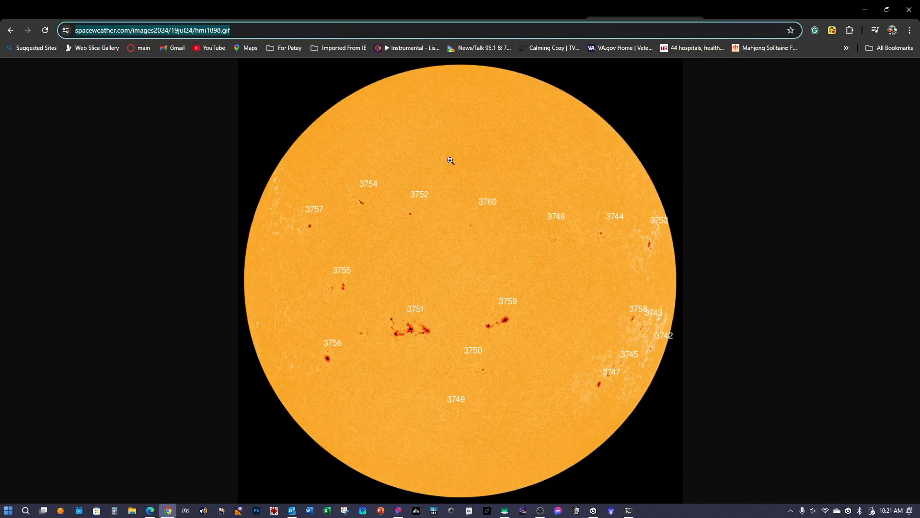
{"action": "mouse_move", "coordinate": [445, 169]}
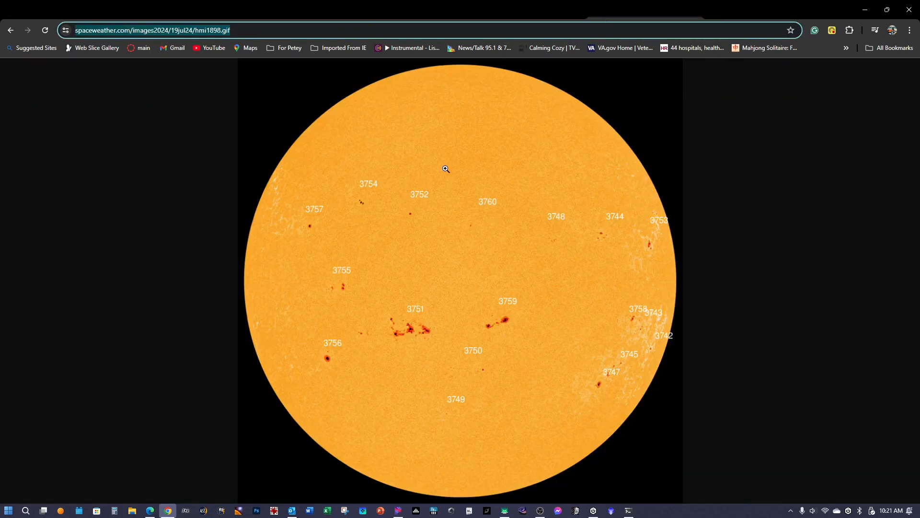
{"action": "mouse_move", "coordinate": [320, 333]}
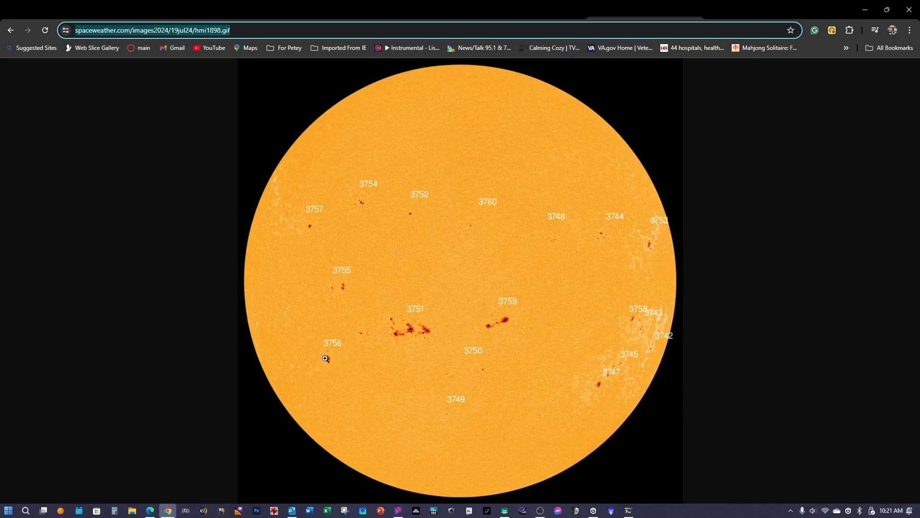
{"action": "mouse_move", "coordinate": [529, 169]}
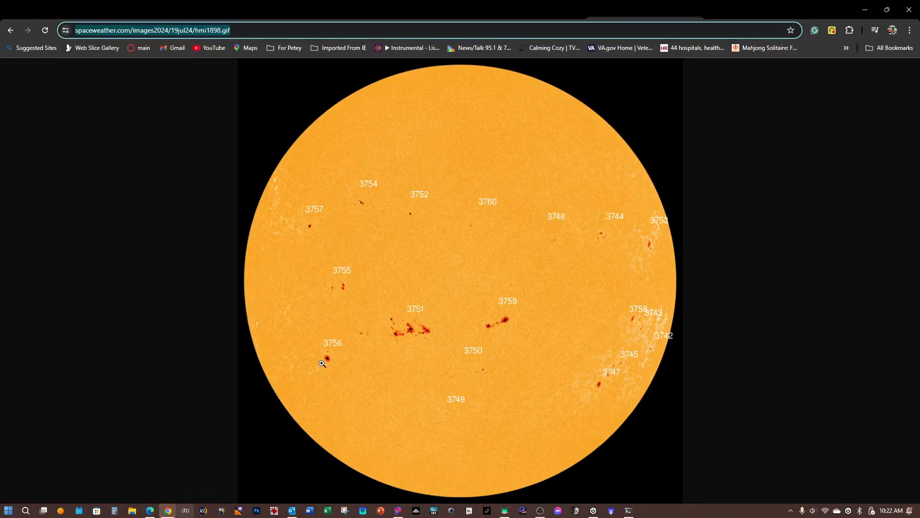
{"action": "mouse_move", "coordinate": [444, 231]}
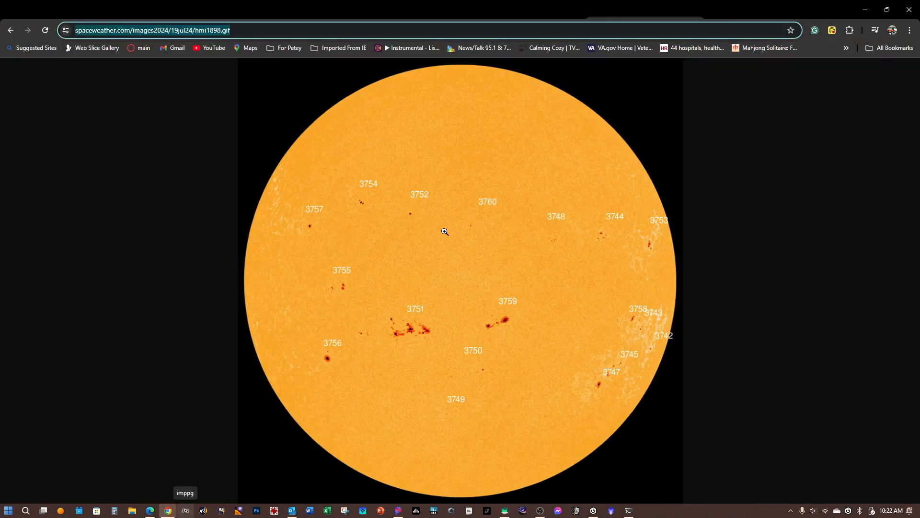
{"action": "mouse_move", "coordinate": [622, 369]}
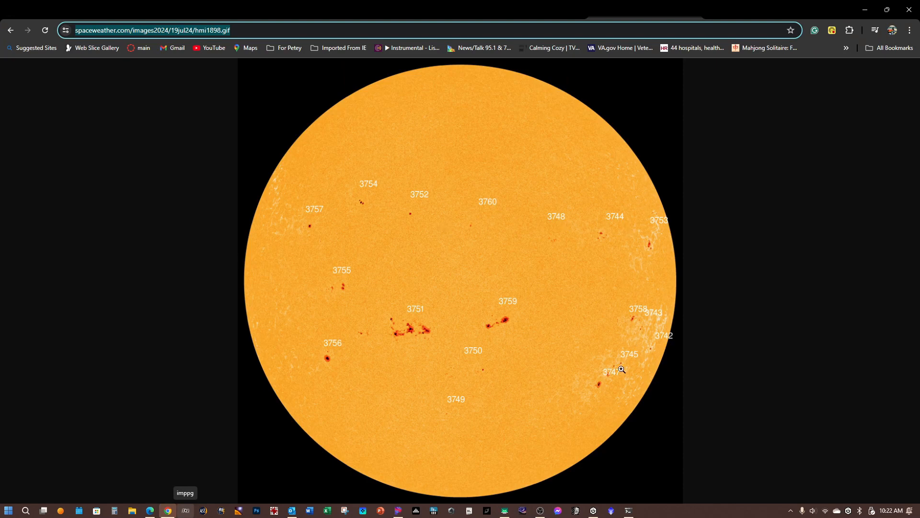
{"action": "mouse_move", "coordinate": [503, 328]}
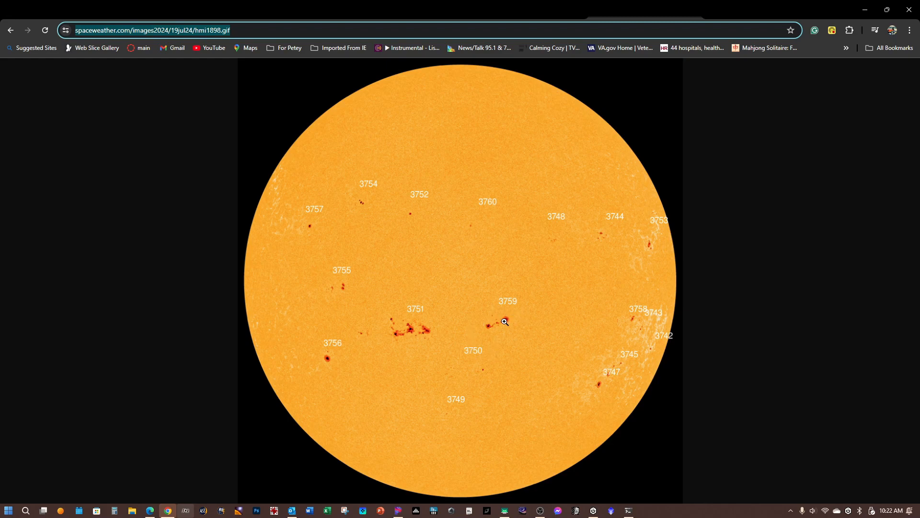
{"action": "mouse_move", "coordinate": [490, 333]}
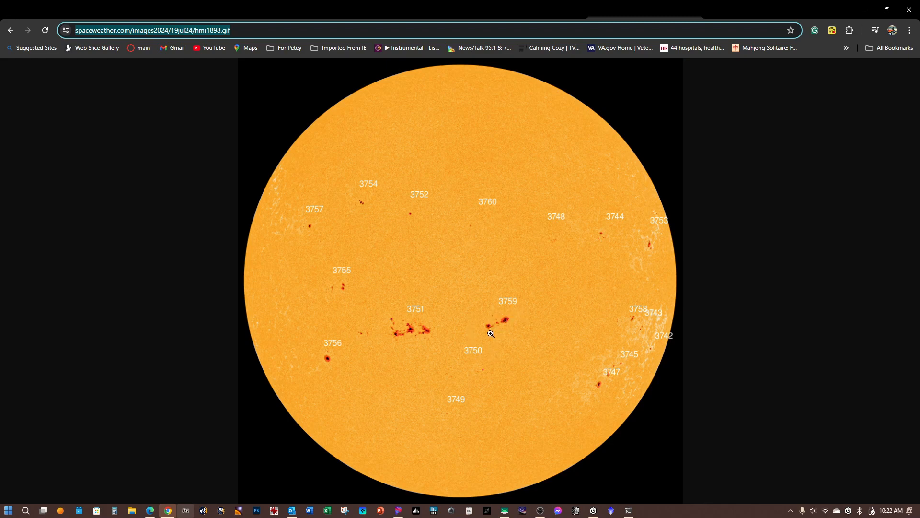
{"action": "mouse_move", "coordinate": [499, 315]}
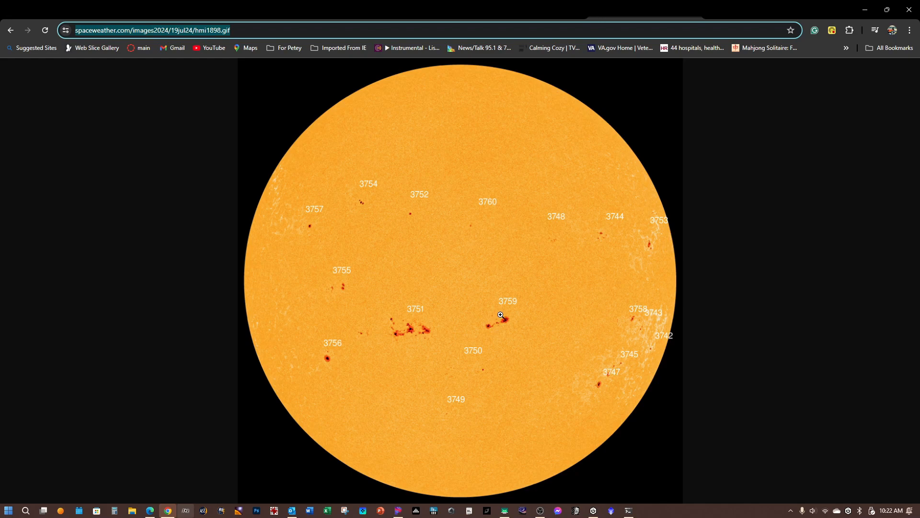
{"action": "mouse_move", "coordinate": [605, 325]}
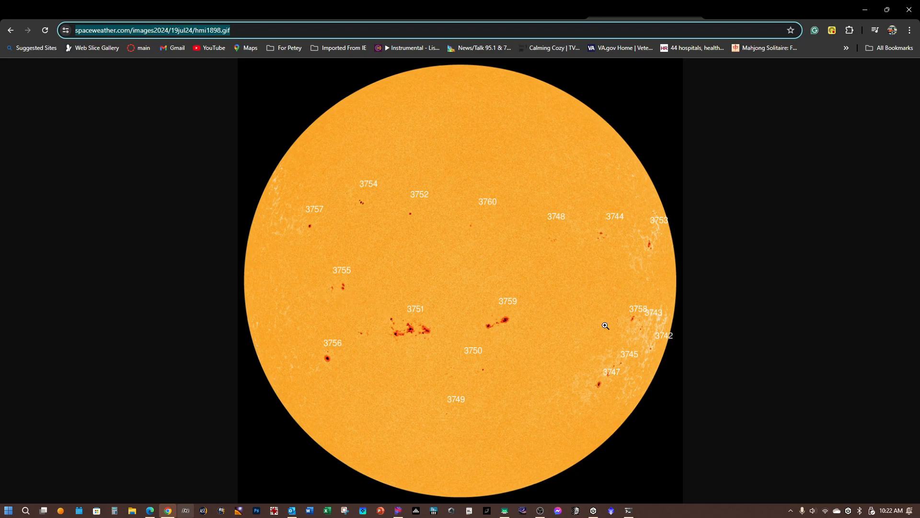
{"action": "mouse_move", "coordinate": [617, 386]}
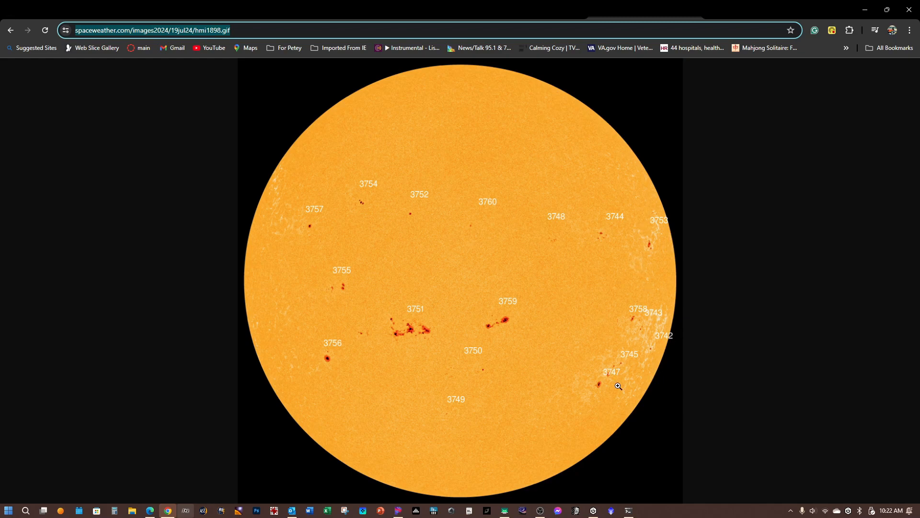
{"action": "mouse_move", "coordinate": [617, 351]}
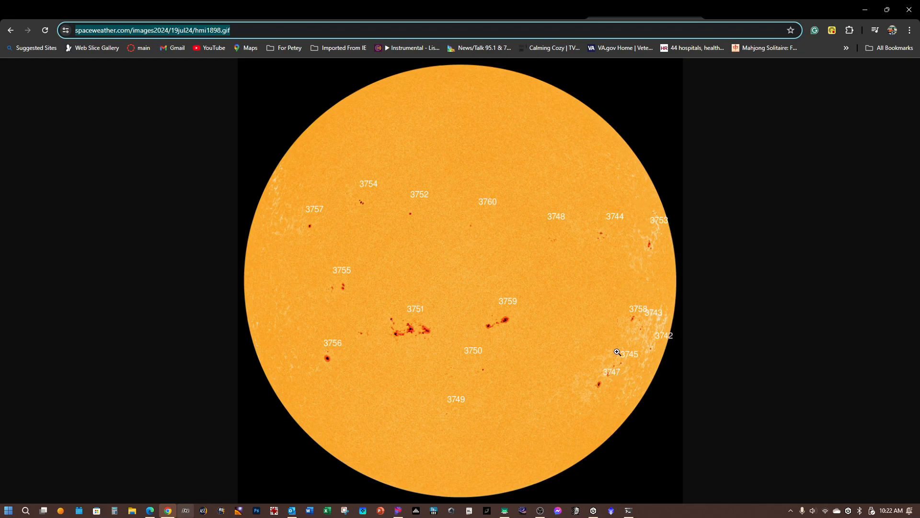
{"action": "mouse_move", "coordinate": [616, 385]}
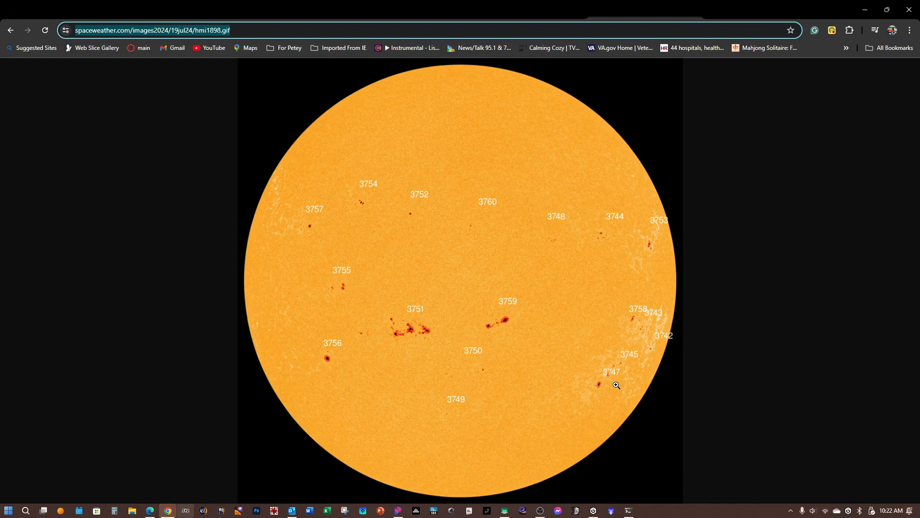
{"action": "mouse_move", "coordinate": [259, 355]}
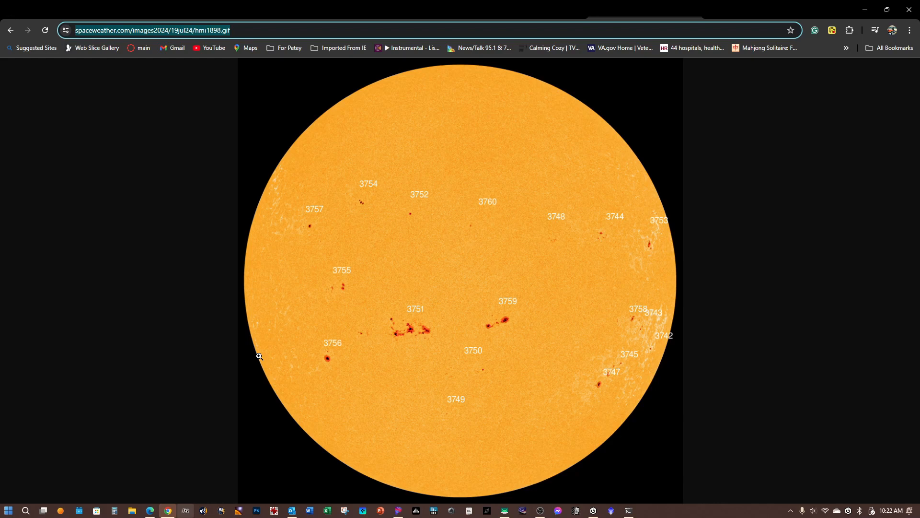
{"action": "mouse_move", "coordinate": [343, 253]}
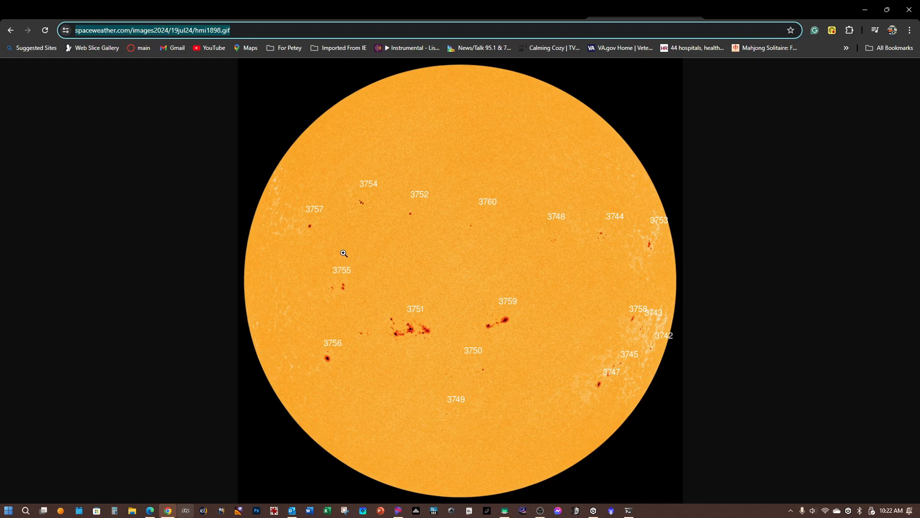
{"action": "mouse_move", "coordinate": [564, 167]}
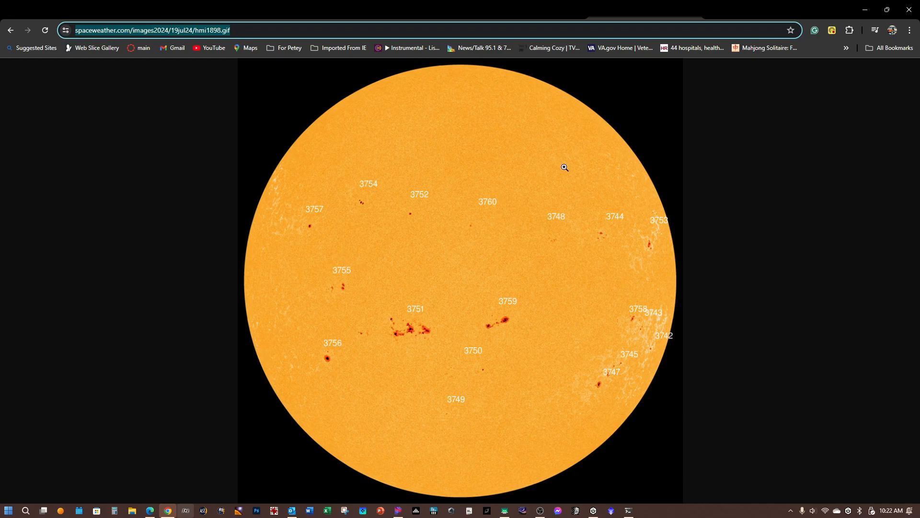
{"action": "mouse_move", "coordinate": [641, 158]}
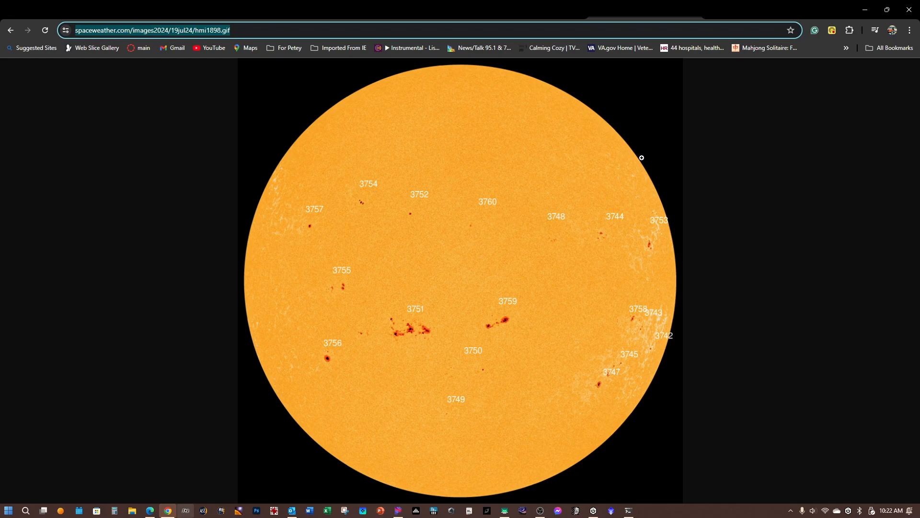
{"action": "mouse_move", "coordinate": [634, 155]}
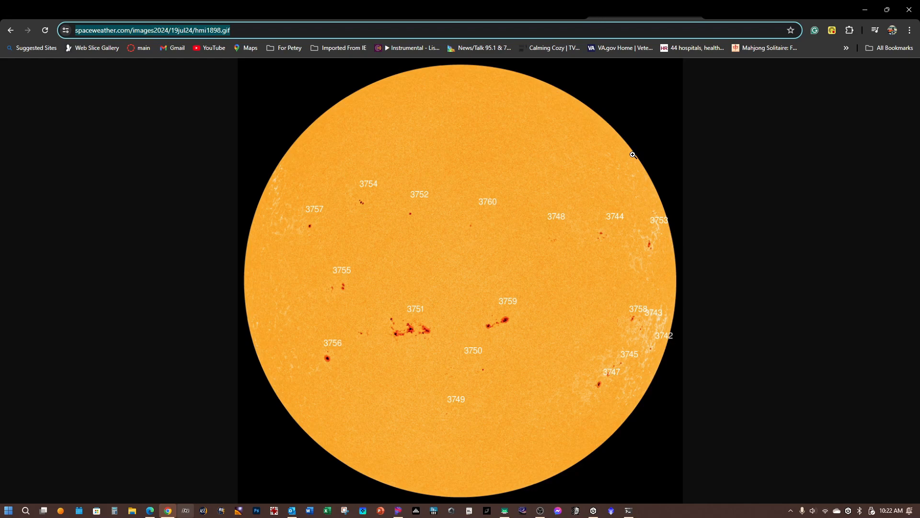
{"action": "mouse_move", "coordinate": [716, 18]}
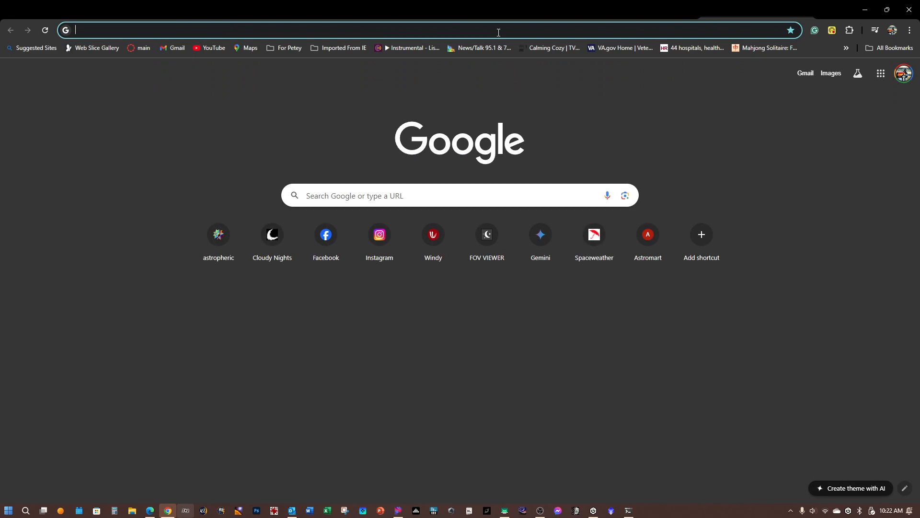
Step: Search Google for "the sun now" and open the NASA SDO Data result
{"action": "type", "text": "the sun now"}
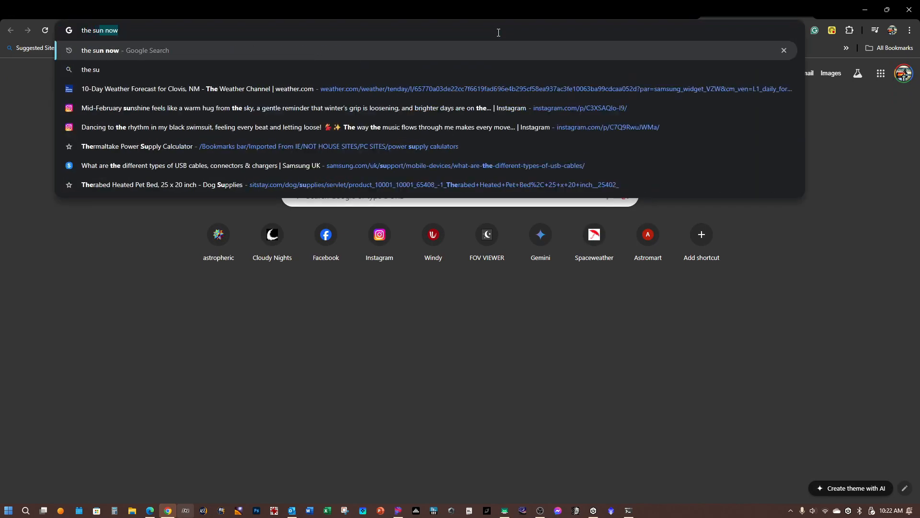
{"action": "key", "text": "Return"}
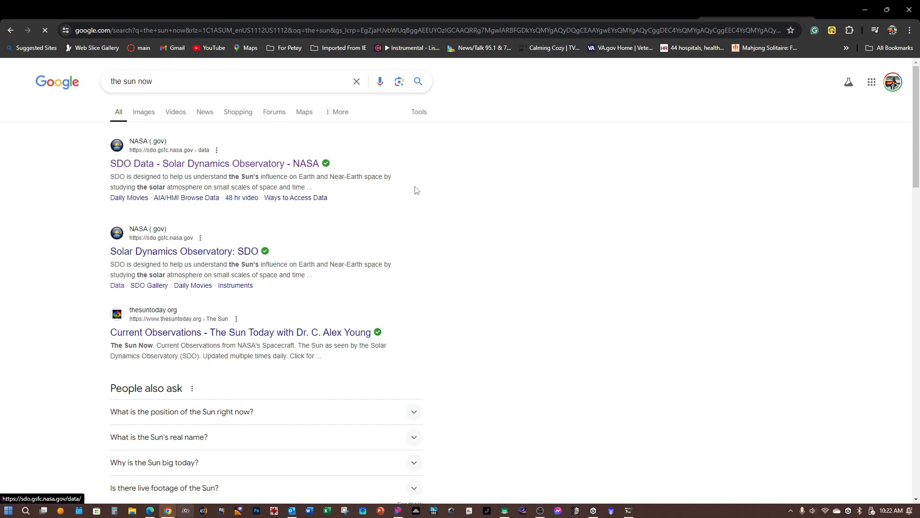
{"action": "left_click", "coordinate": [215, 163]}
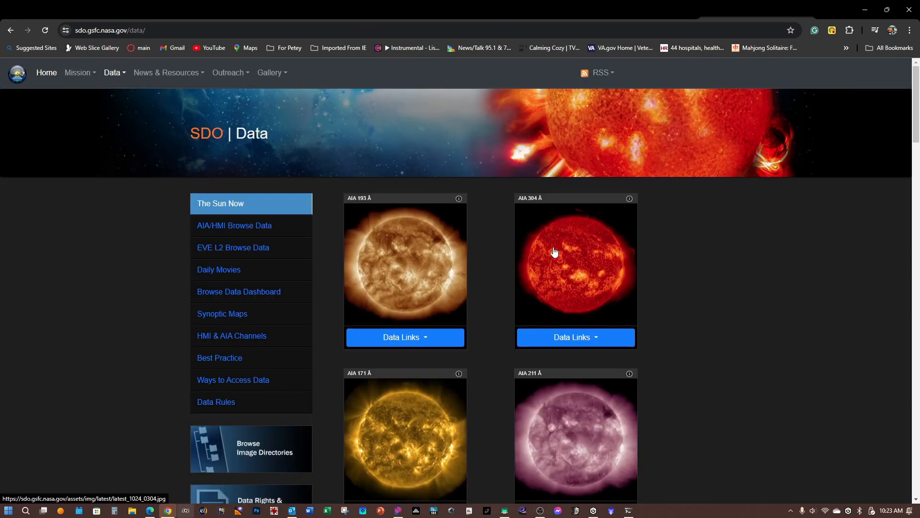
Step: Open the latest full-size AIA 304 Å sun image in a popup
{"action": "left_click", "coordinate": [555, 252]}
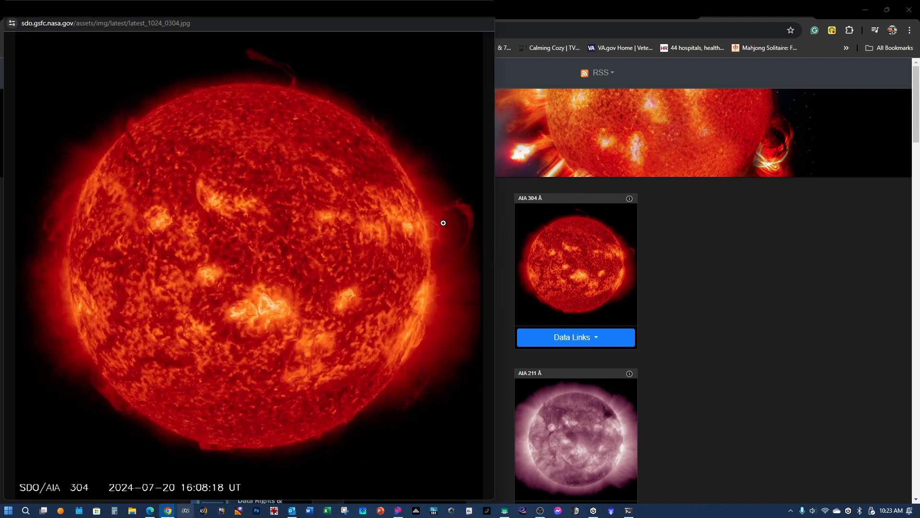
{"action": "mouse_move", "coordinate": [434, 209]}
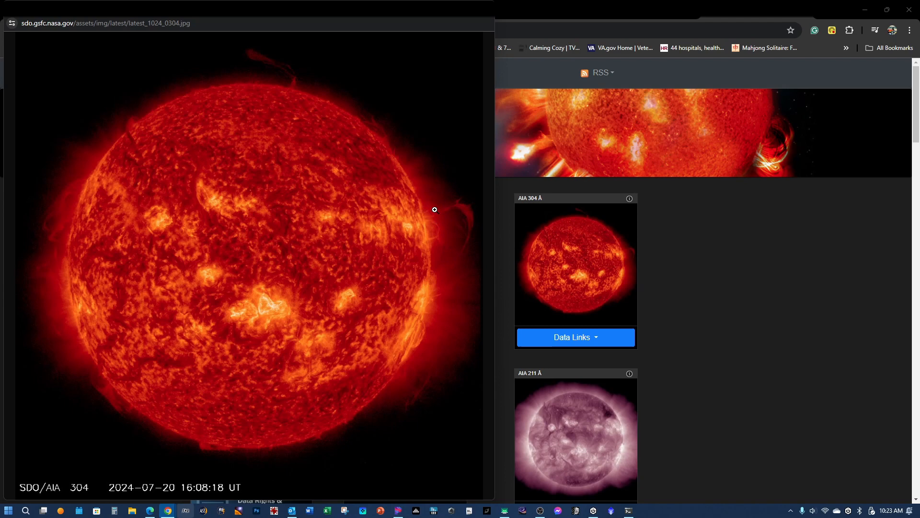
{"action": "mouse_move", "coordinate": [403, 290]}
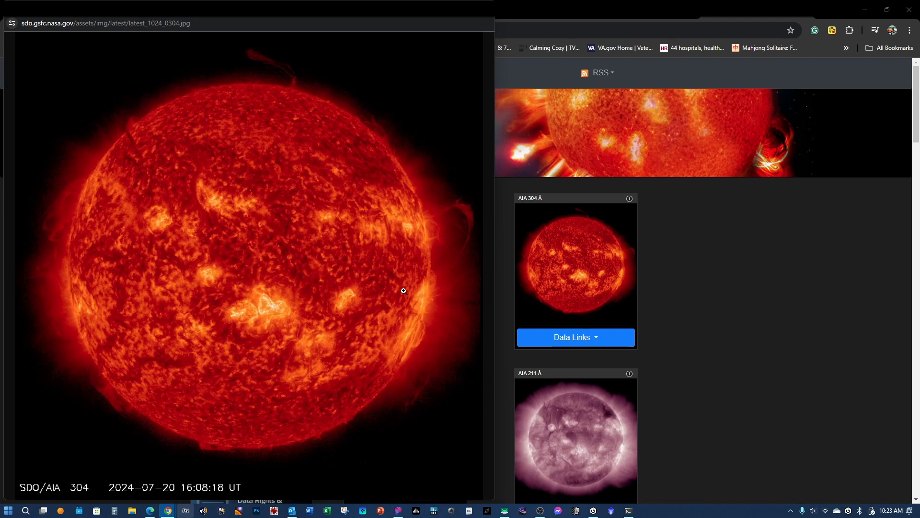
{"action": "mouse_move", "coordinate": [417, 351]}
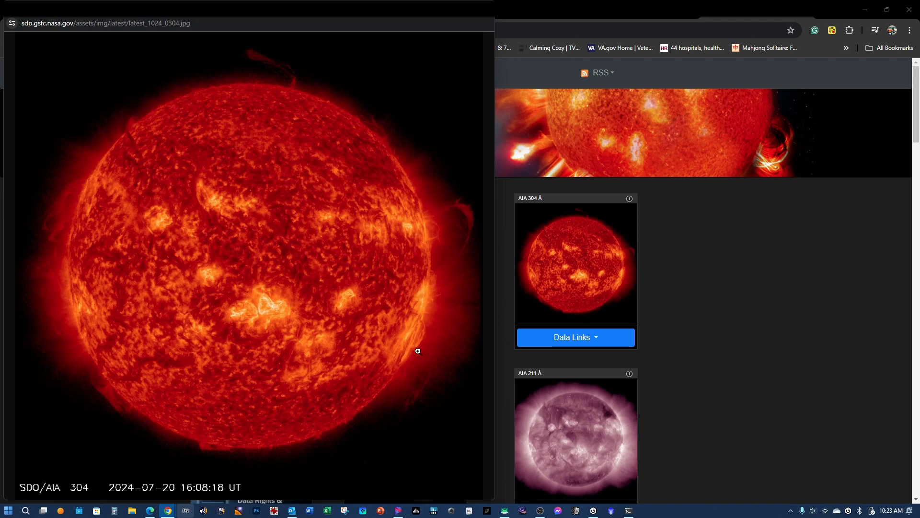
{"action": "mouse_move", "coordinate": [67, 334]}
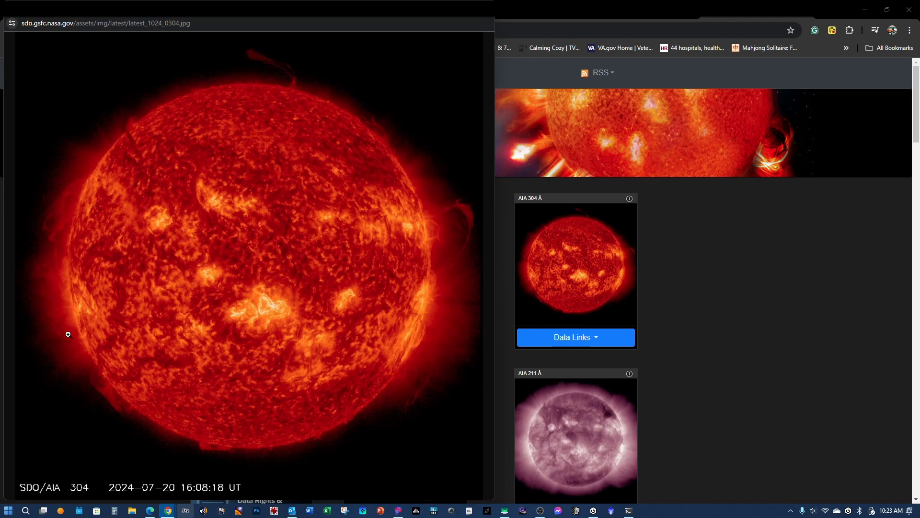
{"action": "mouse_move", "coordinate": [429, 141]}
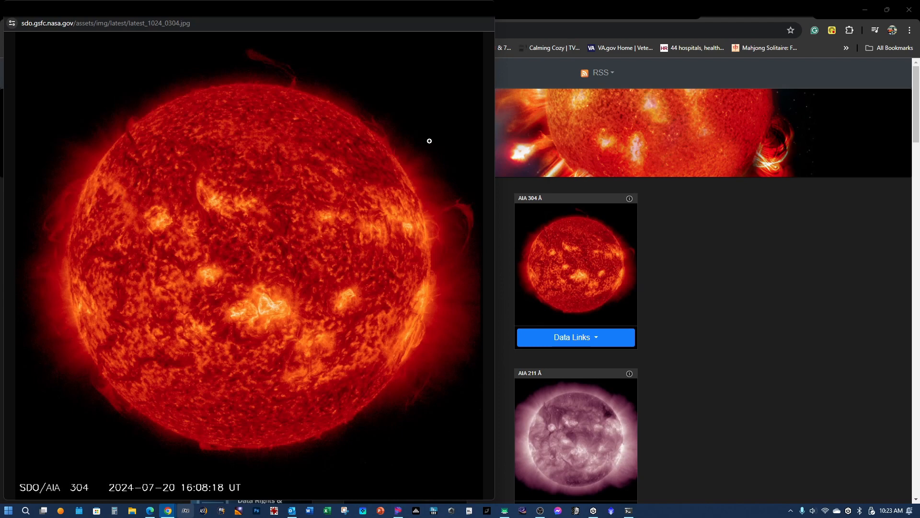
{"action": "mouse_move", "coordinate": [405, 151]}
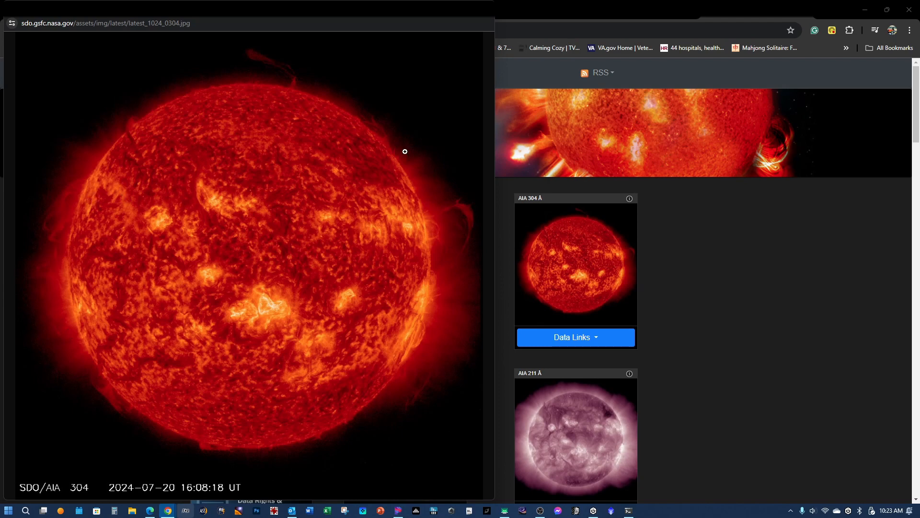
{"action": "mouse_move", "coordinate": [393, 301]}
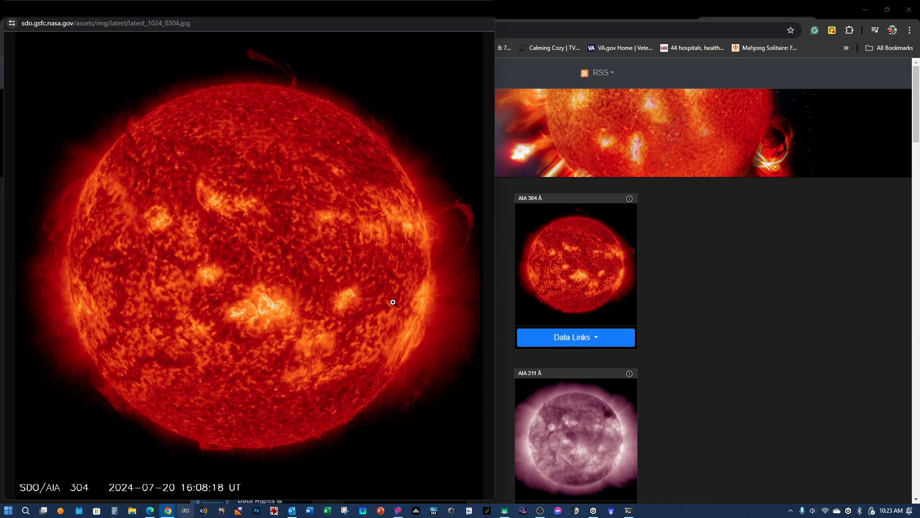
{"action": "mouse_move", "coordinate": [158, 214]}
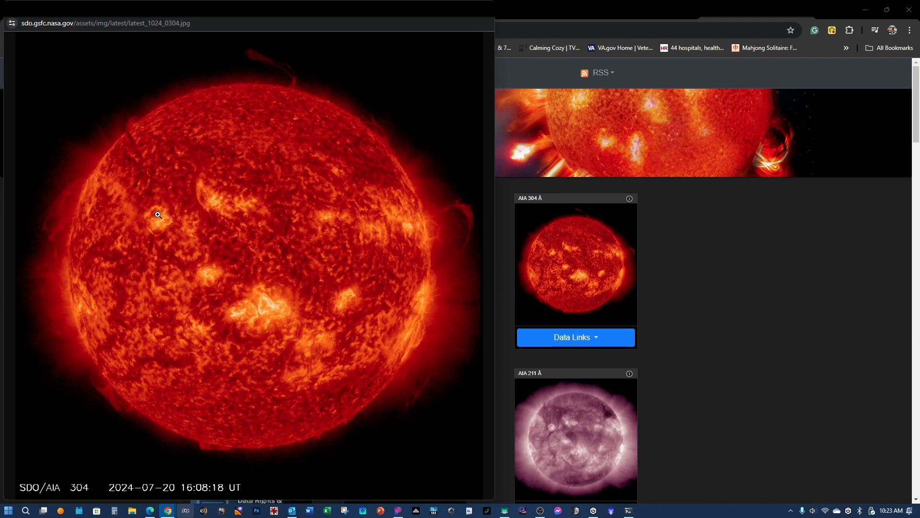
{"action": "mouse_move", "coordinate": [560, 175]}
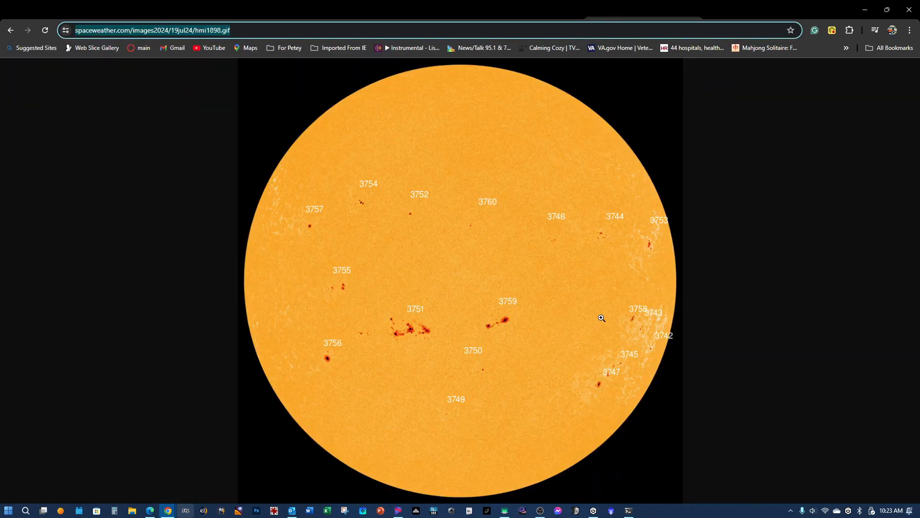
{"action": "mouse_move", "coordinate": [451, 317]}
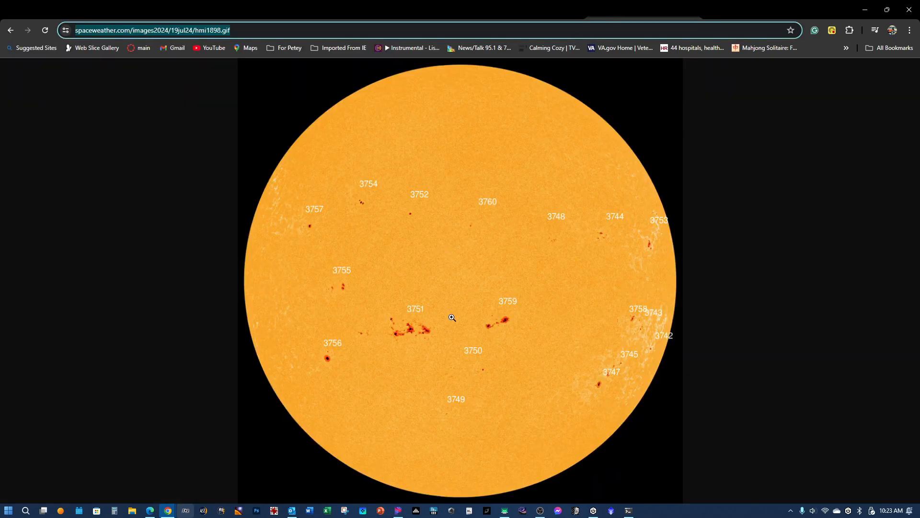
{"action": "mouse_move", "coordinate": [416, 322]}
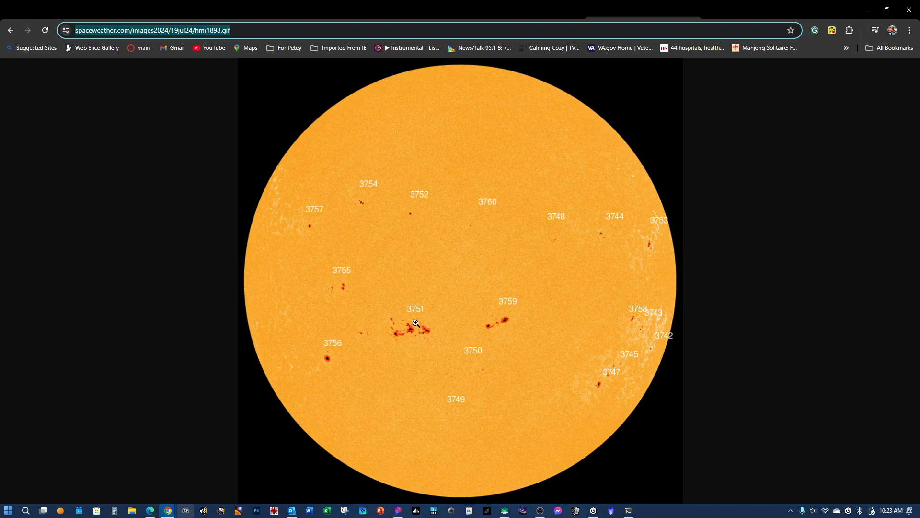
{"action": "mouse_move", "coordinate": [703, 24]}
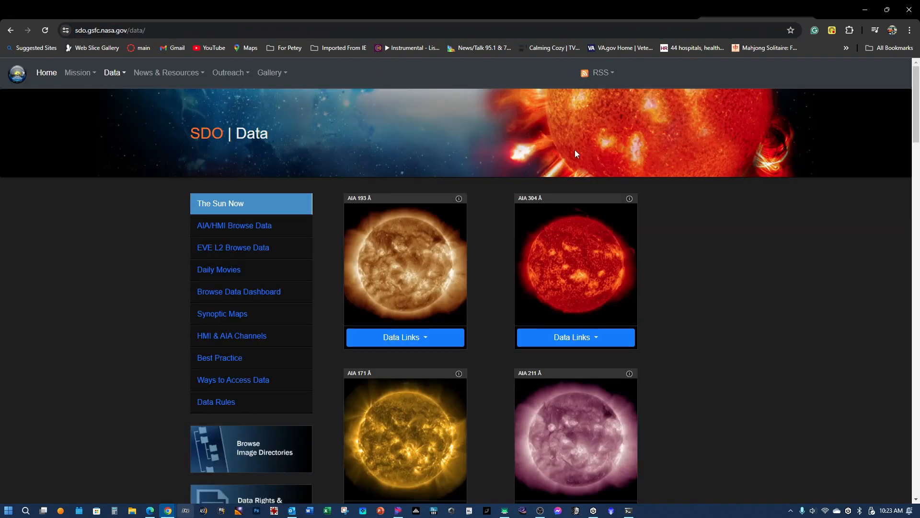
Step: Reopen the full-size AIA 304 image and bring the mirrored Seestar screen to front
{"action": "left_click", "coordinate": [575, 262]}
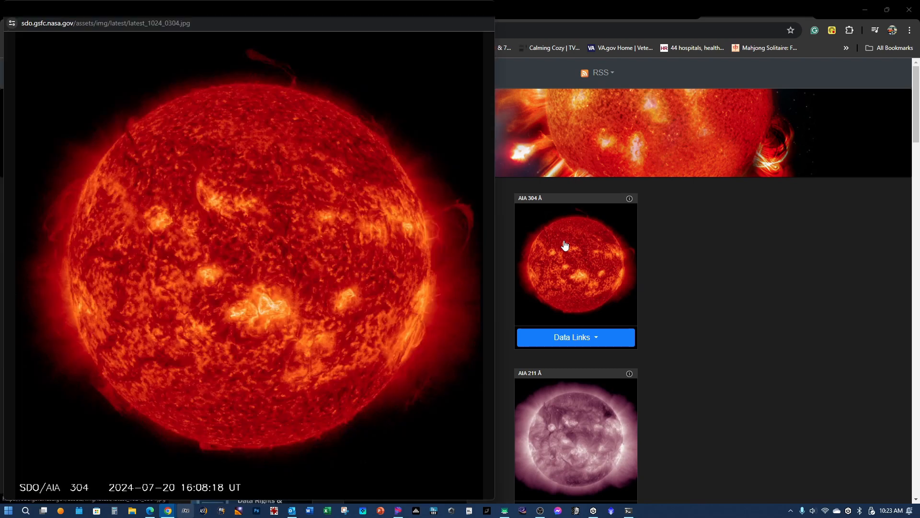
{"action": "mouse_move", "coordinate": [424, 512]}
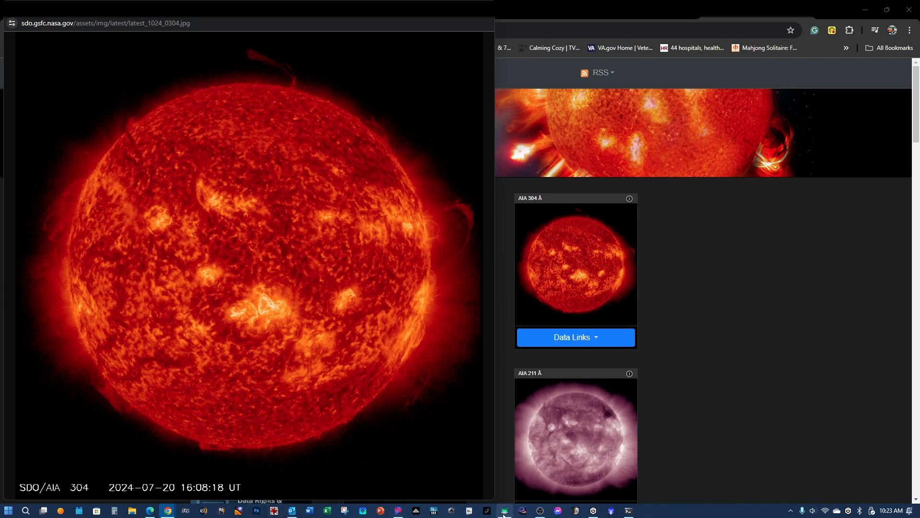
{"action": "left_click", "coordinate": [504, 510]}
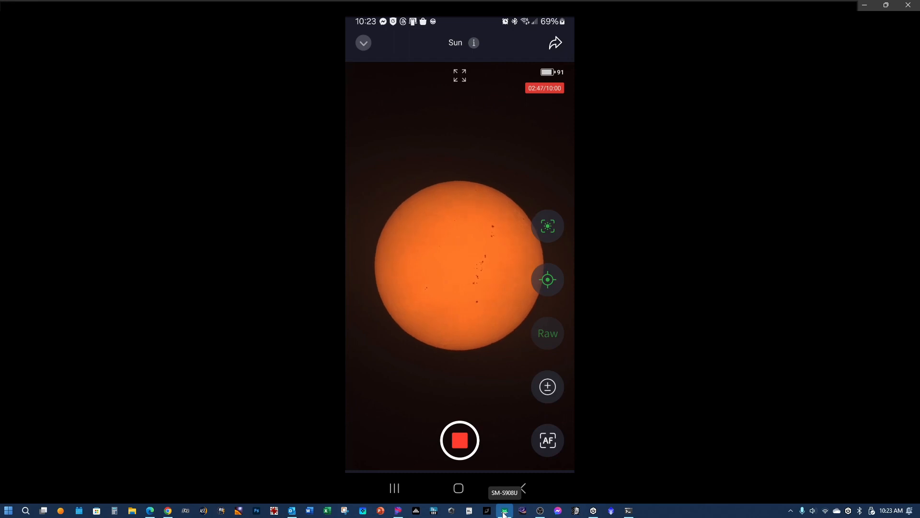
{"action": "mouse_move", "coordinate": [458, 222]}
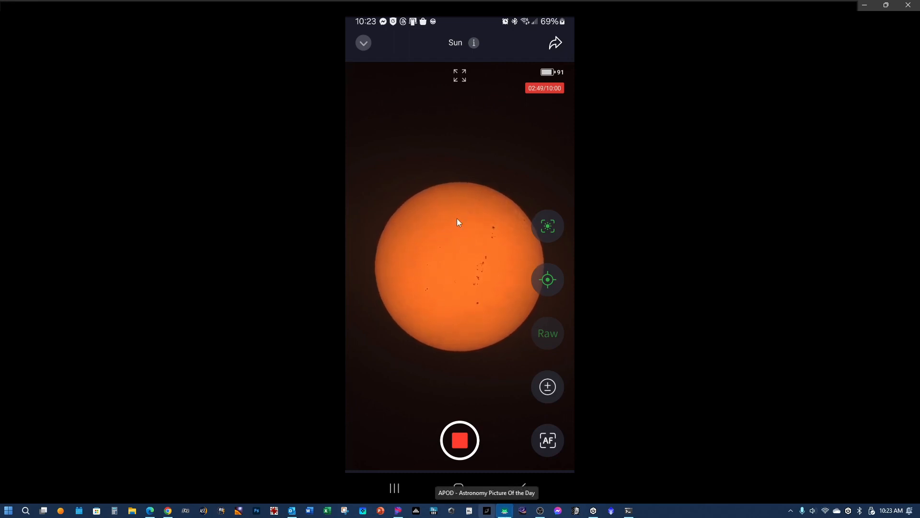
{"action": "mouse_move", "coordinate": [434, 332]}
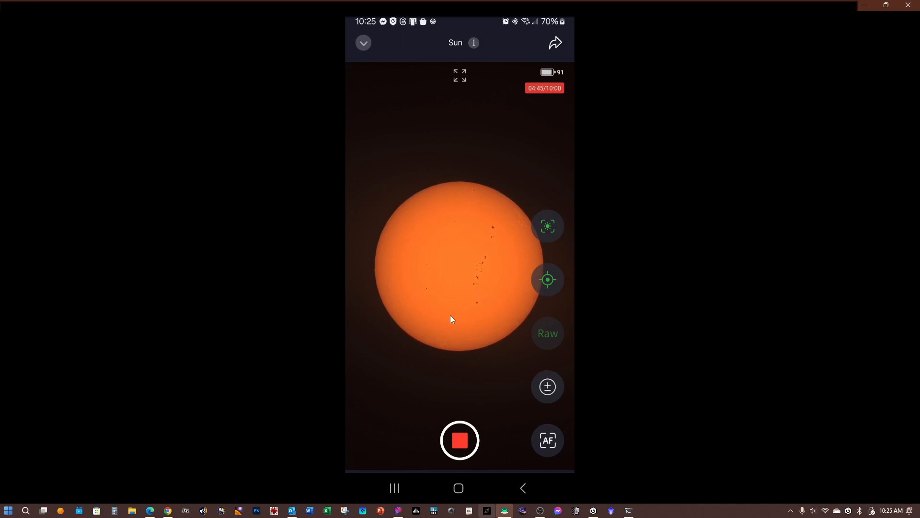
{"action": "mouse_move", "coordinate": [498, 416]}
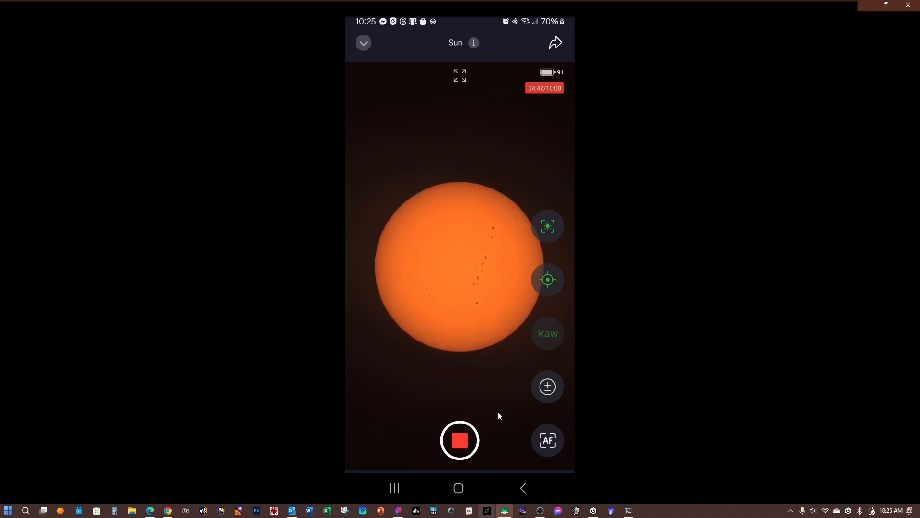